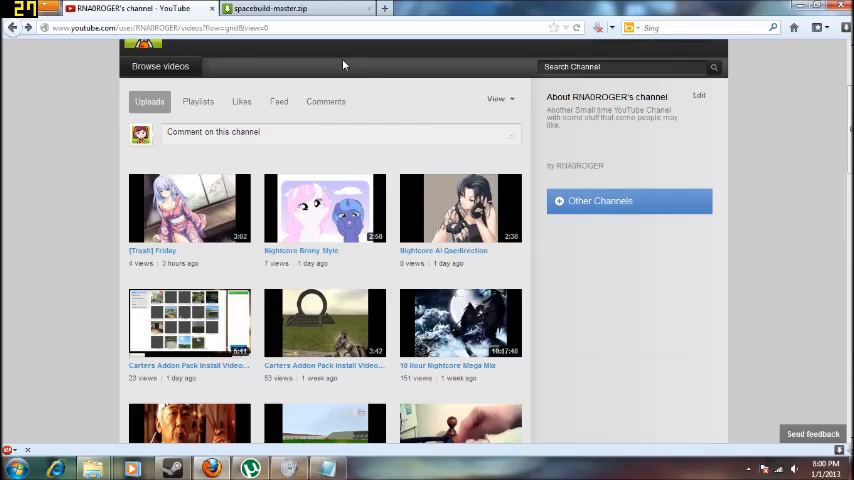
left_click(328, 468)
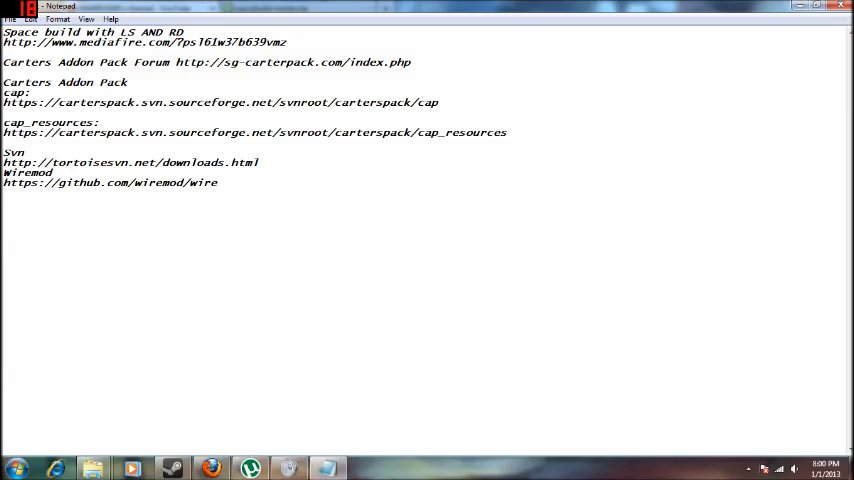
left_click_drag(72, 32, 182, 32)
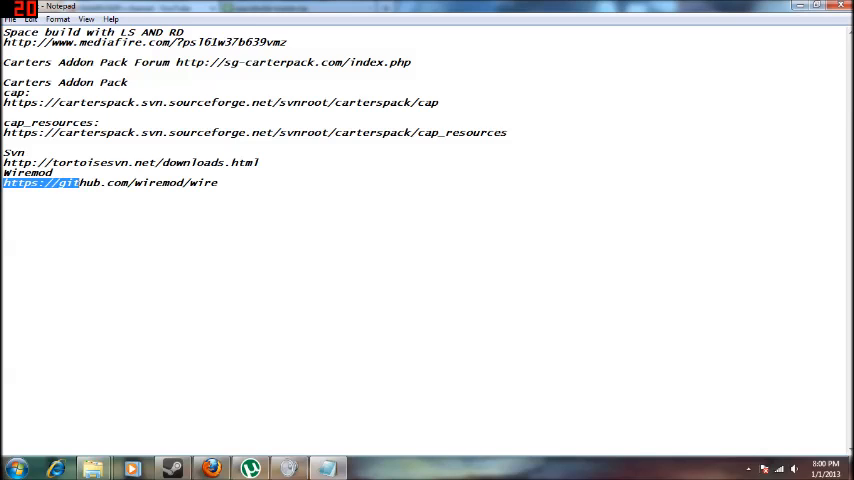
right_click(110, 184)
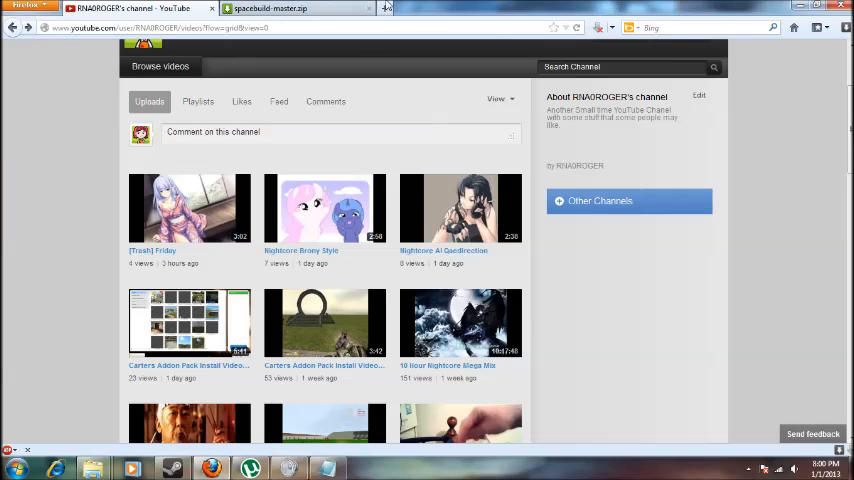
left_click(540, 8)
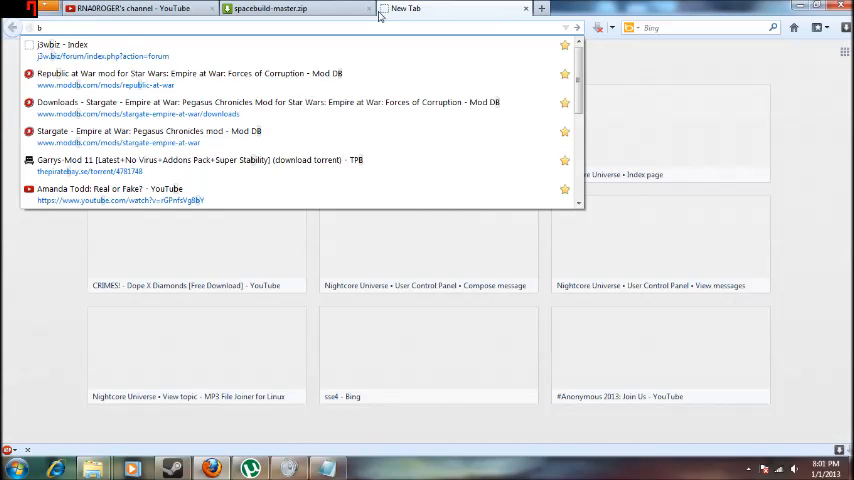
type("https://github.com/wiremod/wire")
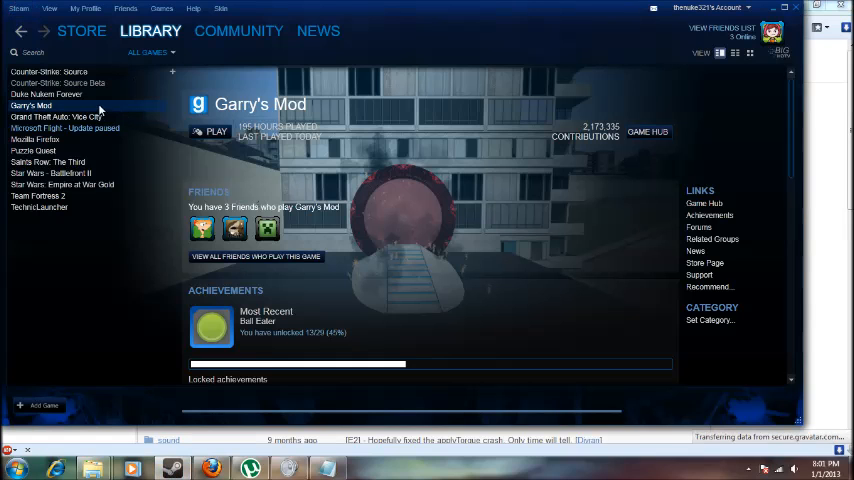
- Browse Garry's Mod's local game files via its Steam properties
right_click(32, 104)
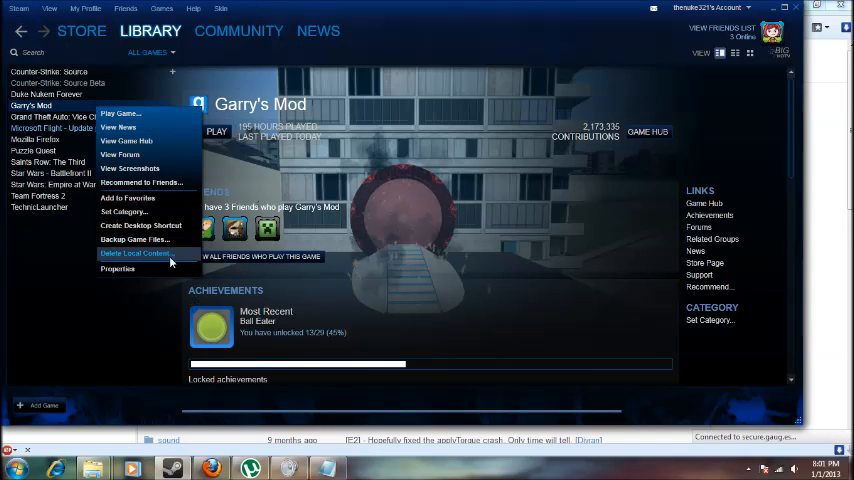
left_click(118, 268)
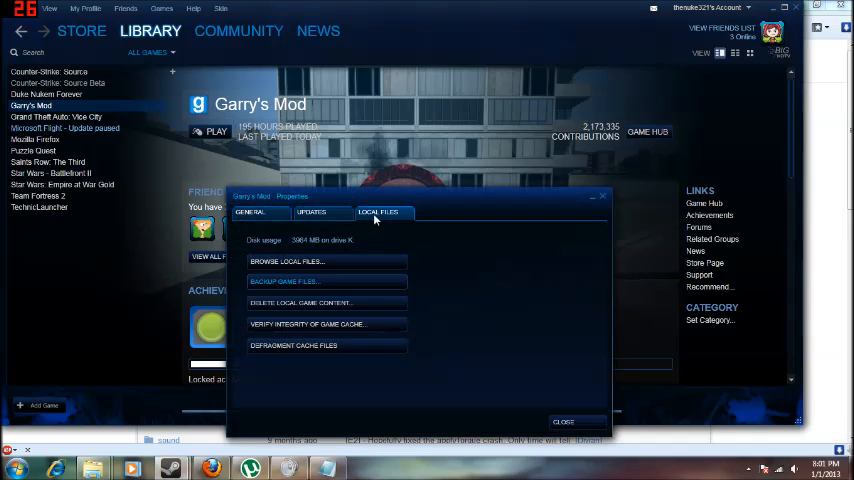
left_click(284, 260)
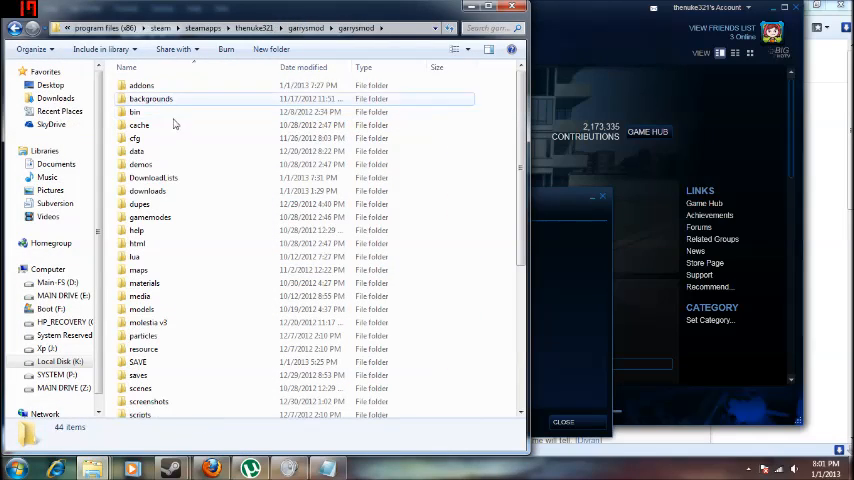
- Review the installed addons folder contents, picking out the cap_resources folder
double_click(140, 84)
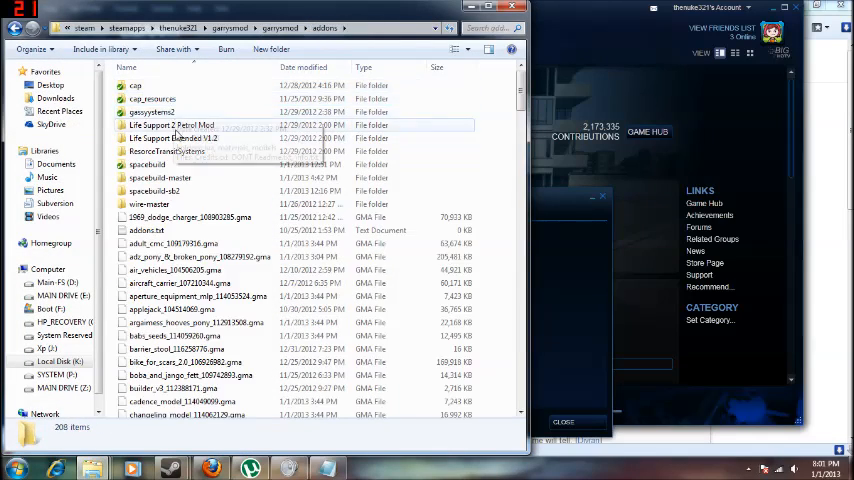
scroll("down", 3)
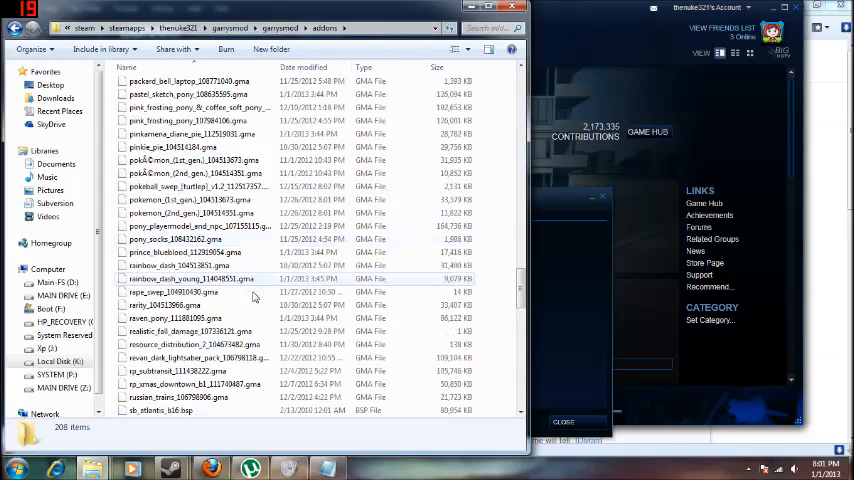
scroll("down", 3)
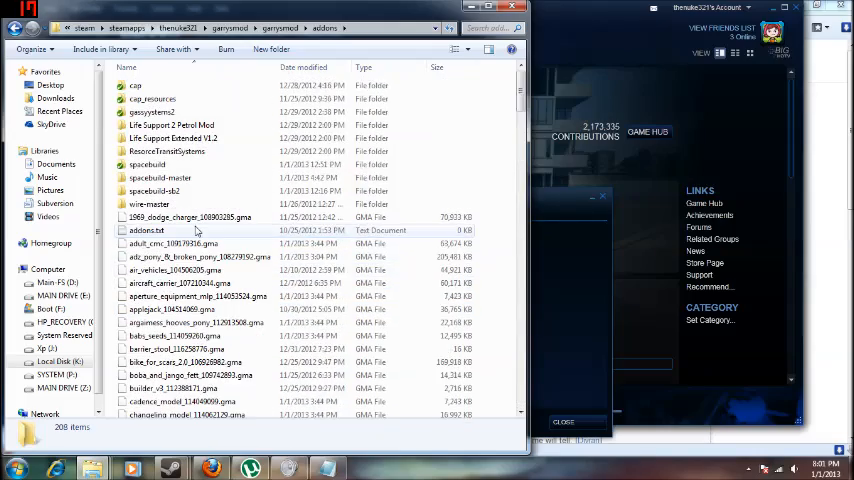
left_click(152, 98)
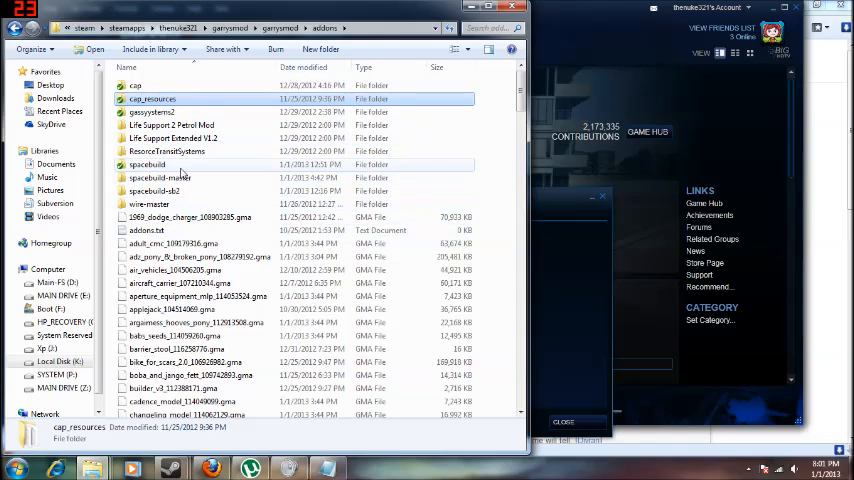
left_click(160, 176)
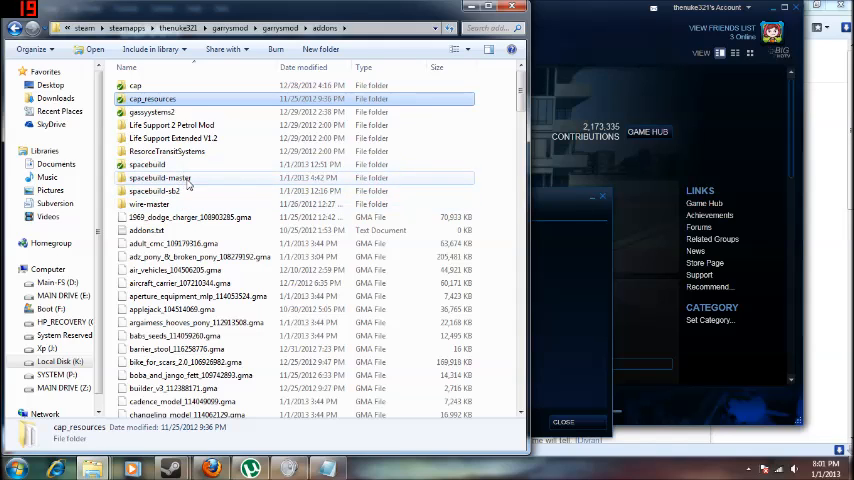
left_click(160, 176)
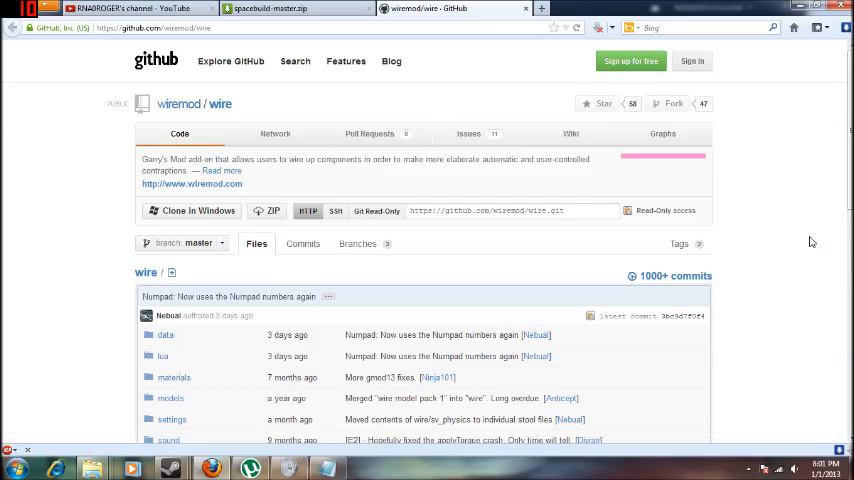
scroll("down", 3)
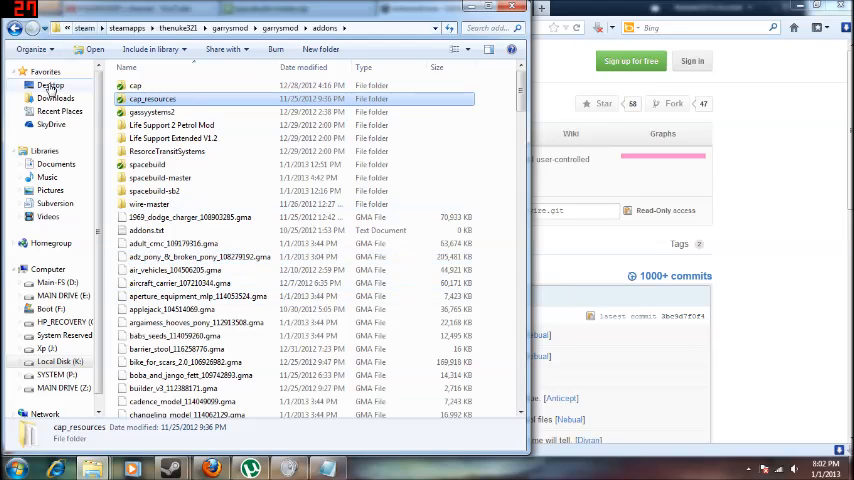
- Create a new folder in addons named with the 'cap' prefix
left_click(136, 84)
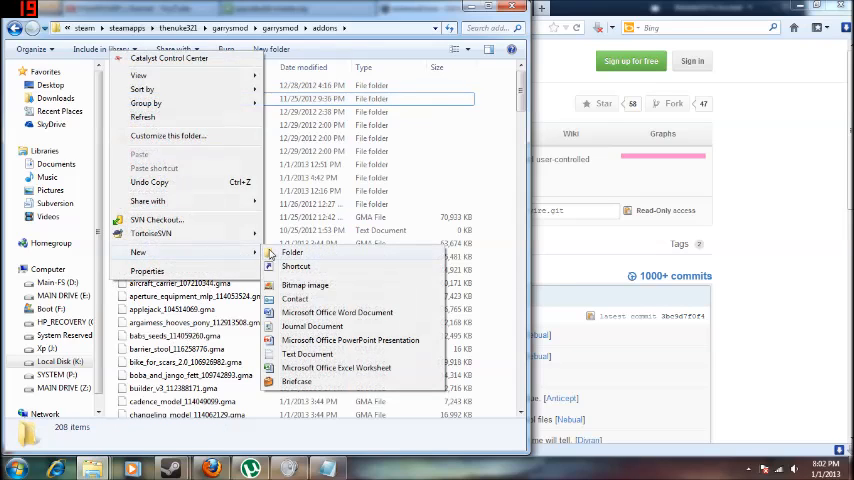
left_click(292, 252)
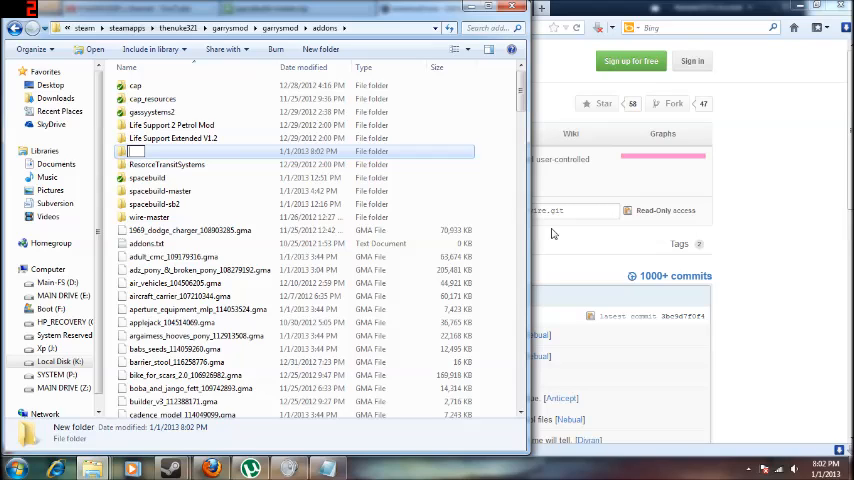
type("cap v")
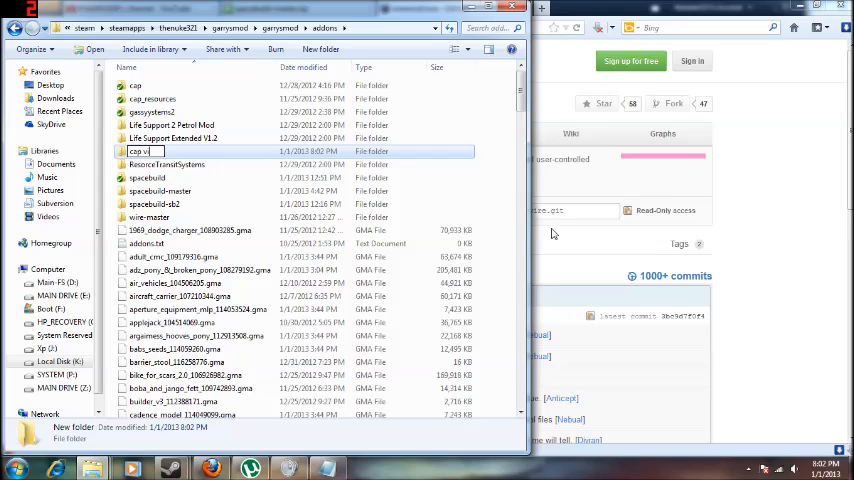
type("id")
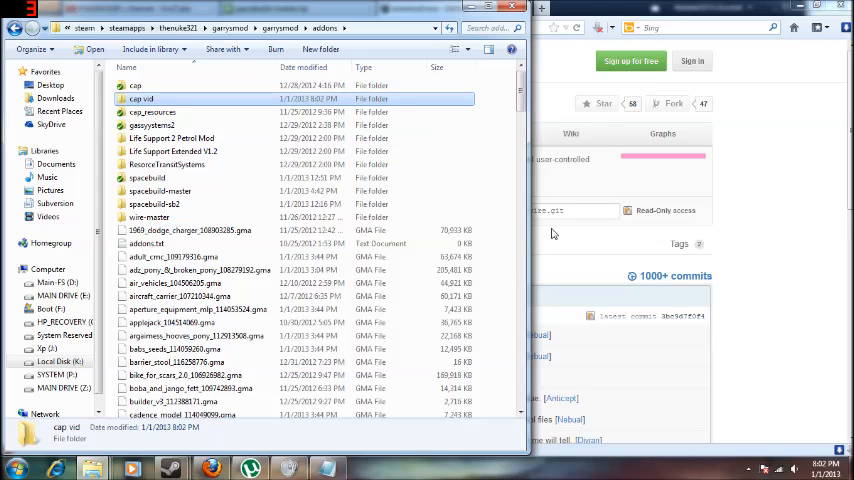
- Bring up the options for the new cap folder before returning to the Wiremod page
right_click(140, 98)
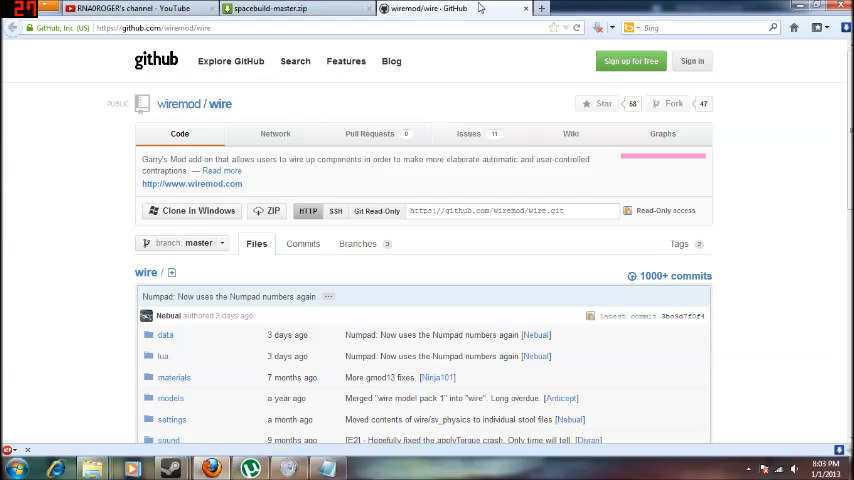
- Show the MediaFire spacebuild-master.zip download page alongside the addons folder window
left_click(290, 8)
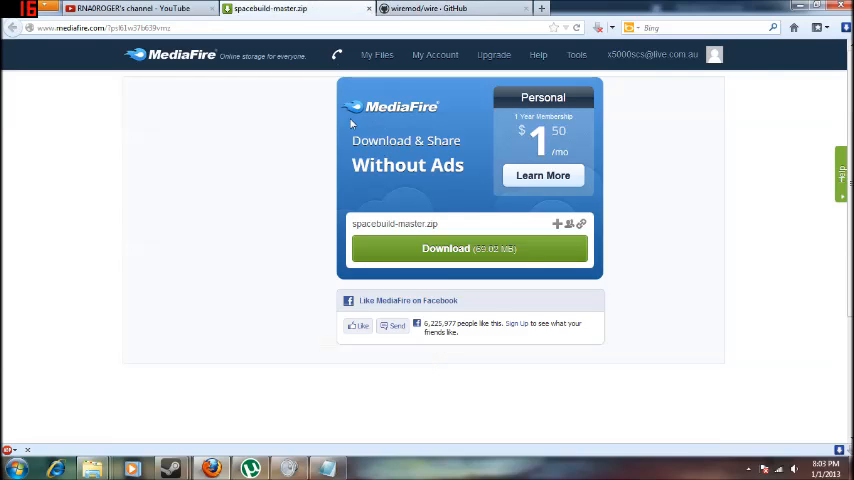
mouse_move(540, 292)
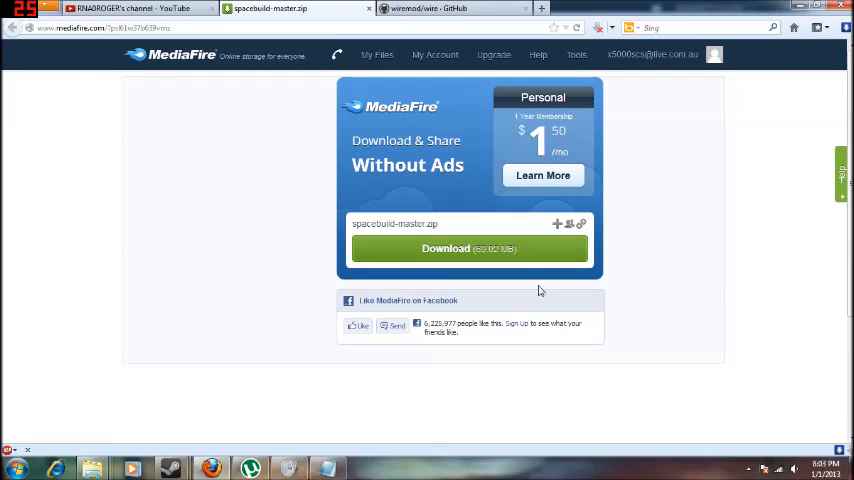
mouse_move(392, 340)
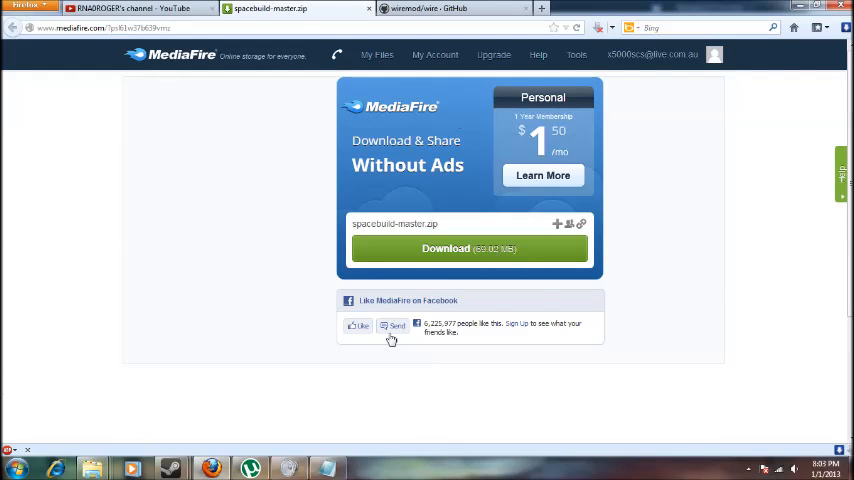
mouse_move(388, 388)
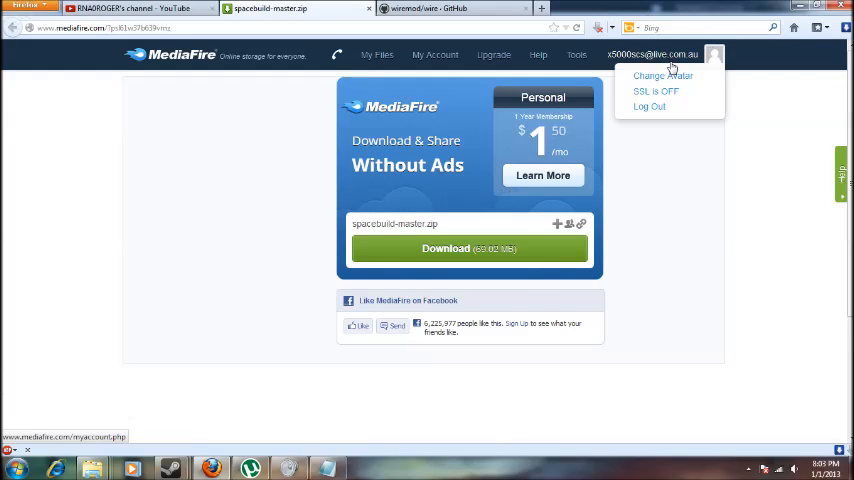
left_click(144, 288)
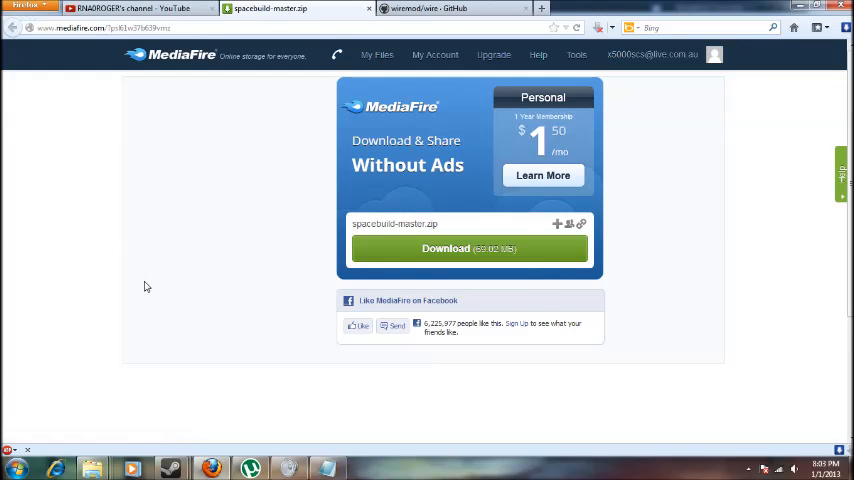
mouse_move(200, 300)
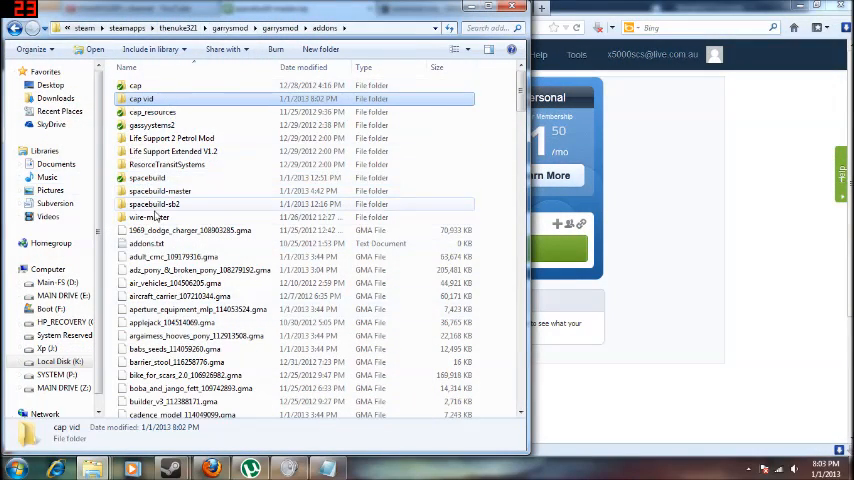
left_click(148, 216)
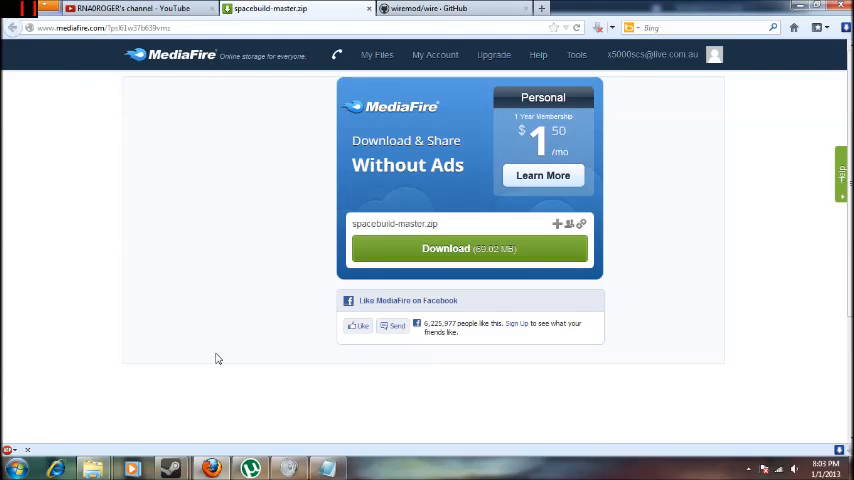
left_click(140, 8)
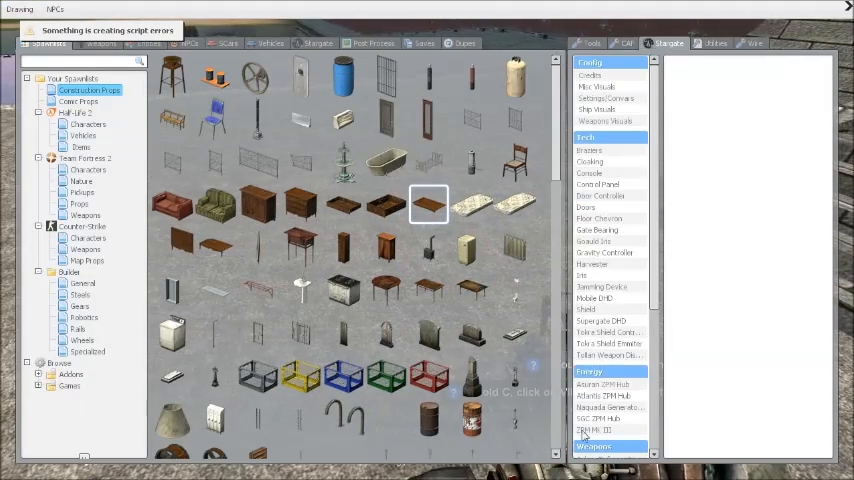
- Spawn the ZPM device, then browse the resource and life support tool category
left_click(596, 418)
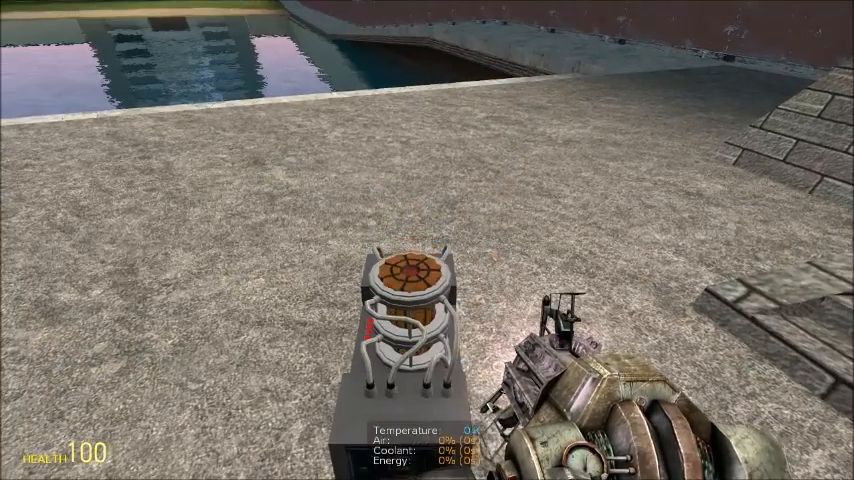
key("q")
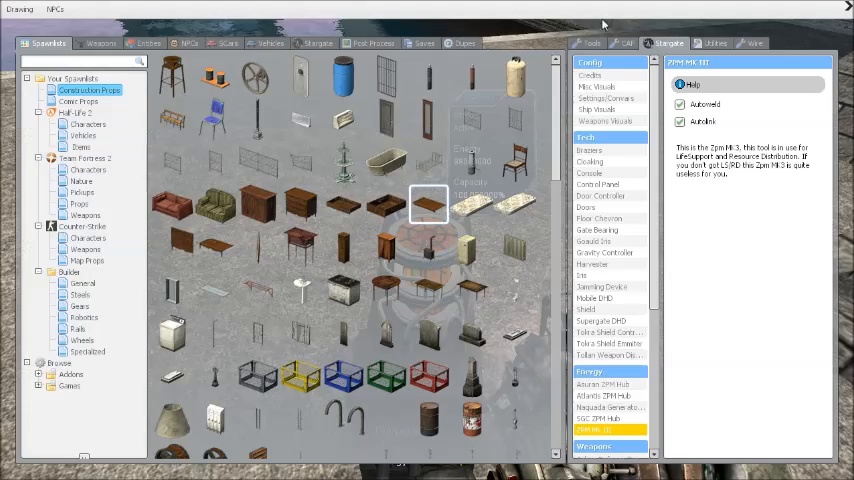
left_click(628, 44)
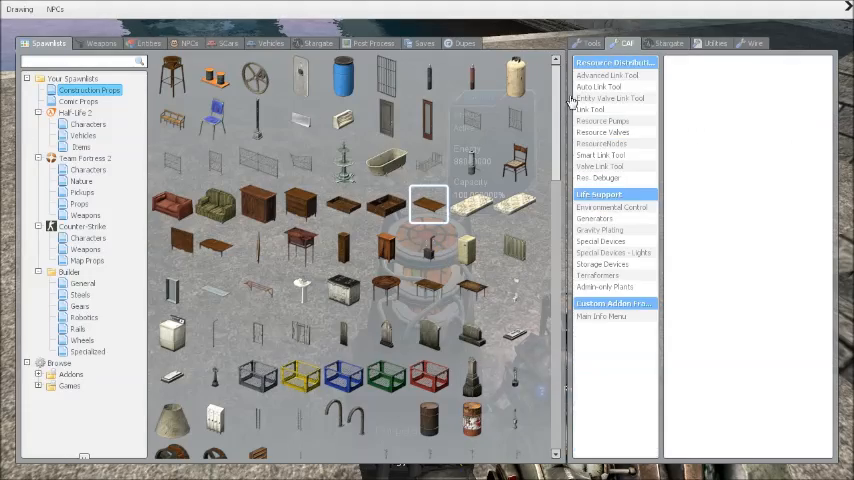